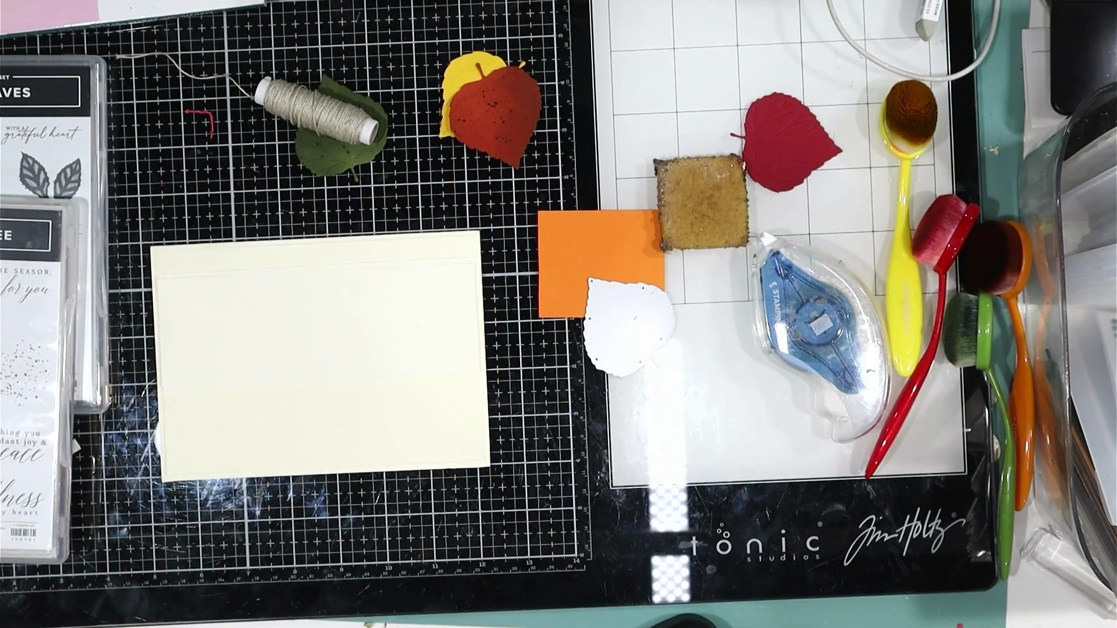
mouse_move(71, 556)
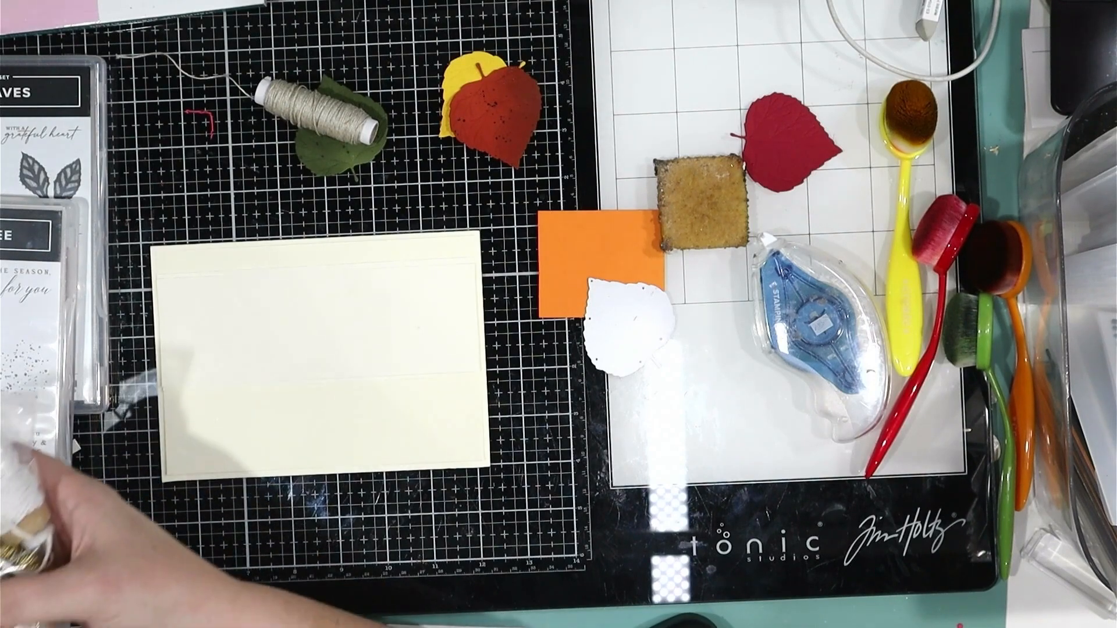